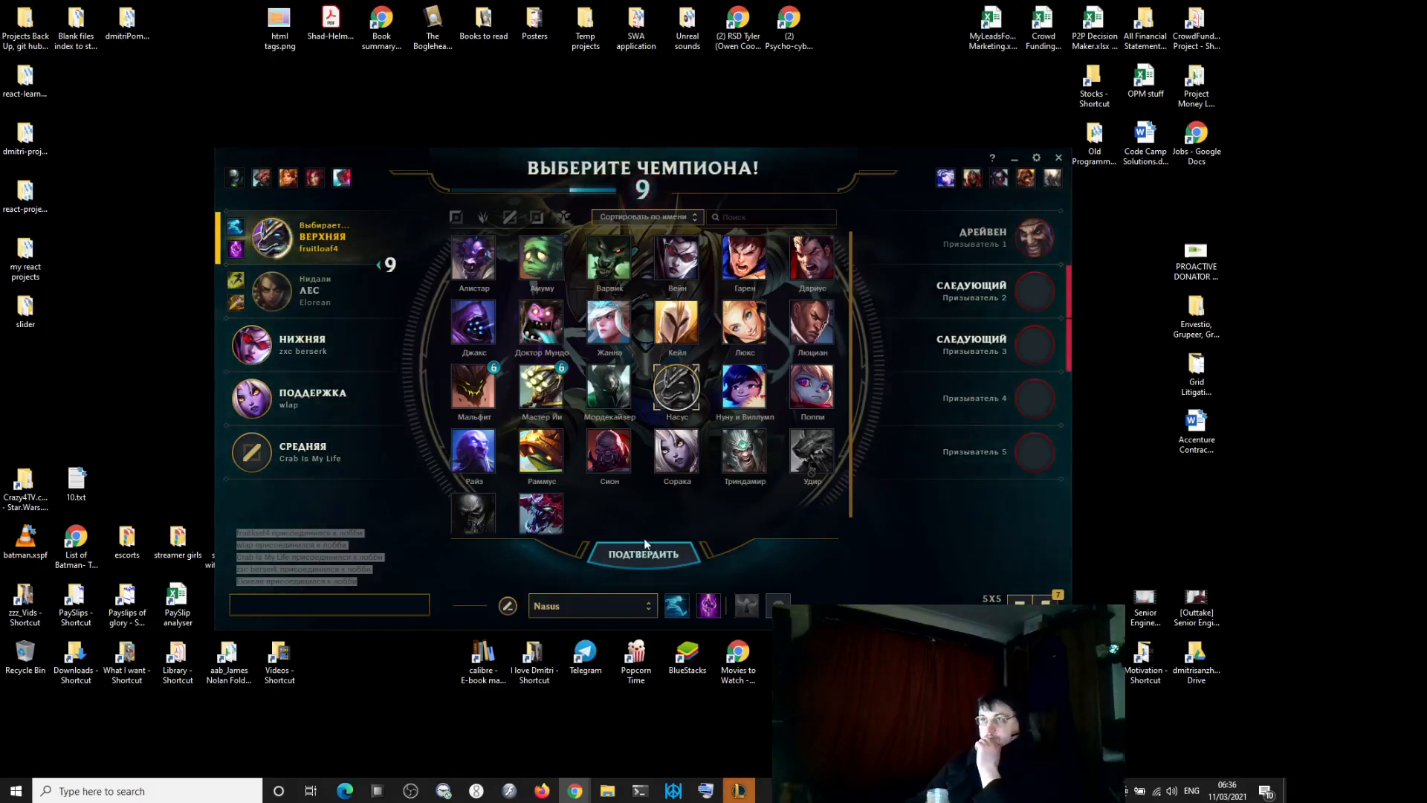
# Lock in Nasus as the champion pick in champion select.
pyautogui.click(642, 554)
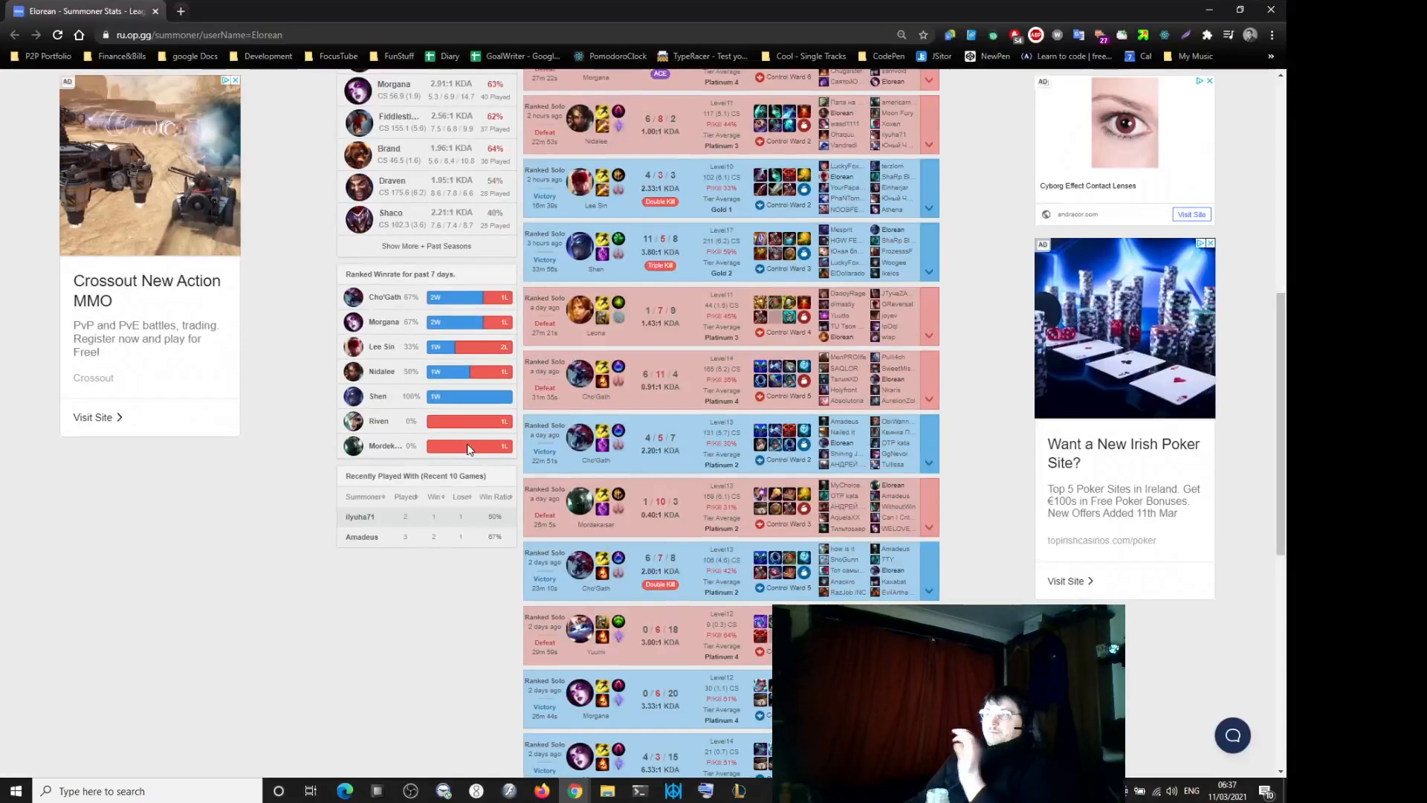
pyautogui.moveTo(500, 442)
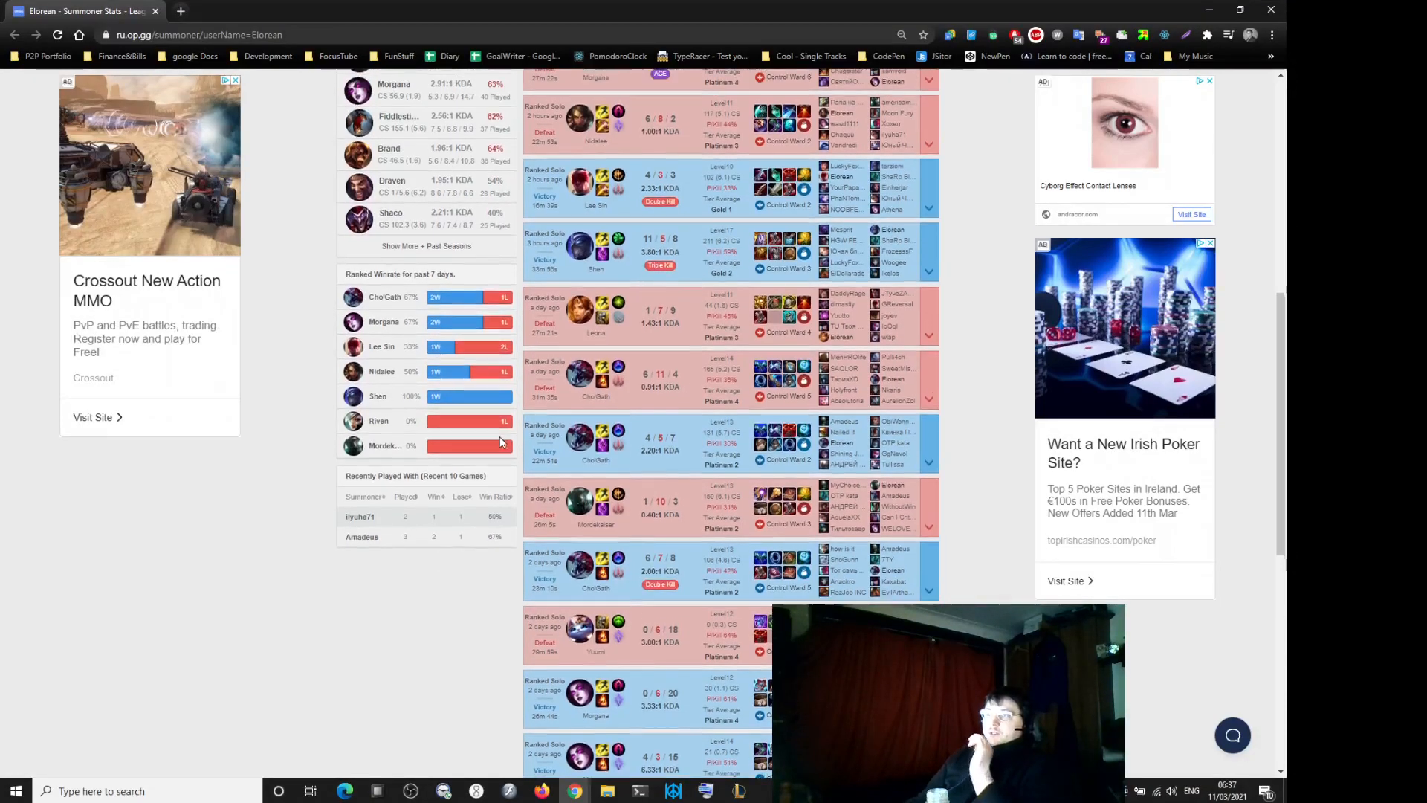
# Maximize the browser on the jungler's OP.GG profile to review ranked games and seven-day win rates.
pyautogui.scroll(3)
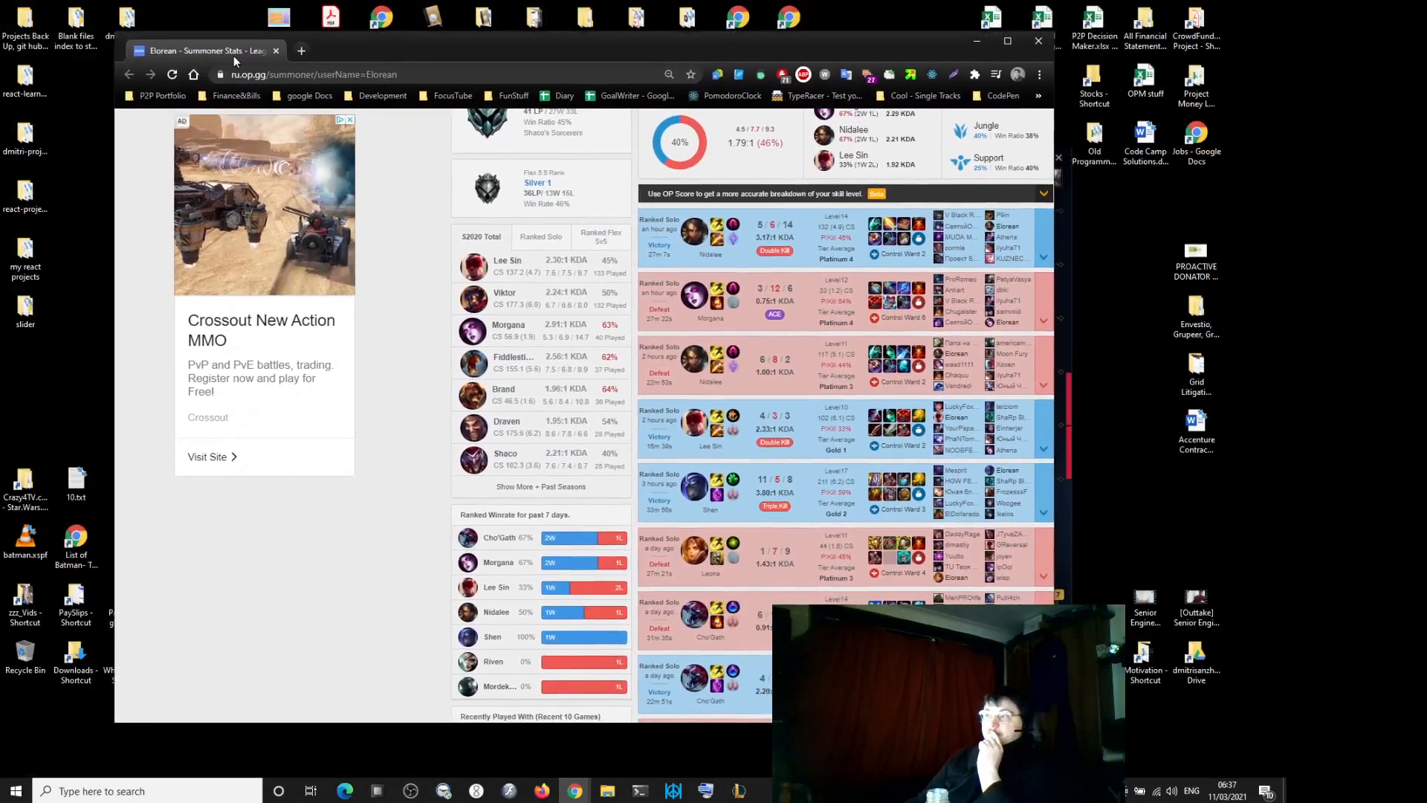
pyautogui.click(1006, 42)
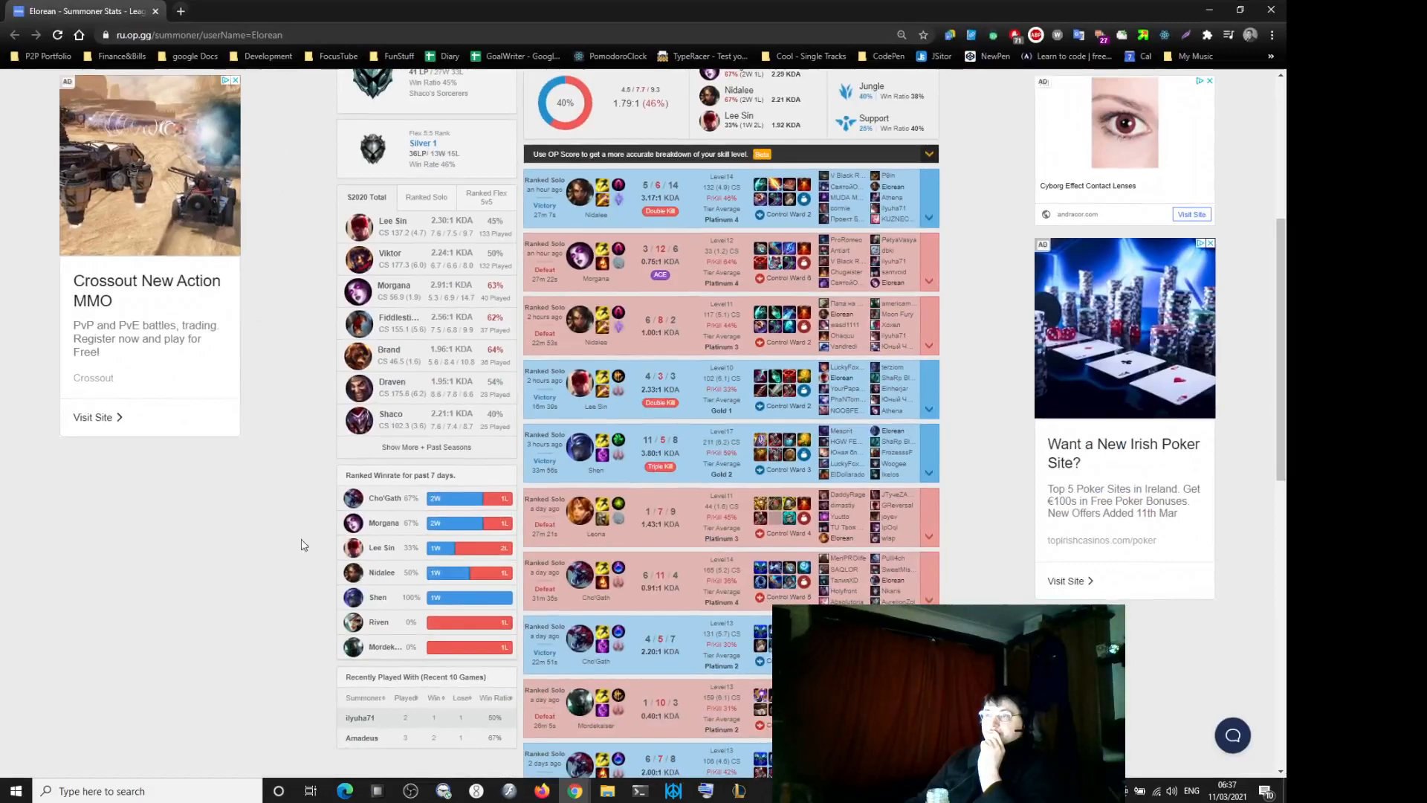
pyautogui.moveTo(362, 561)
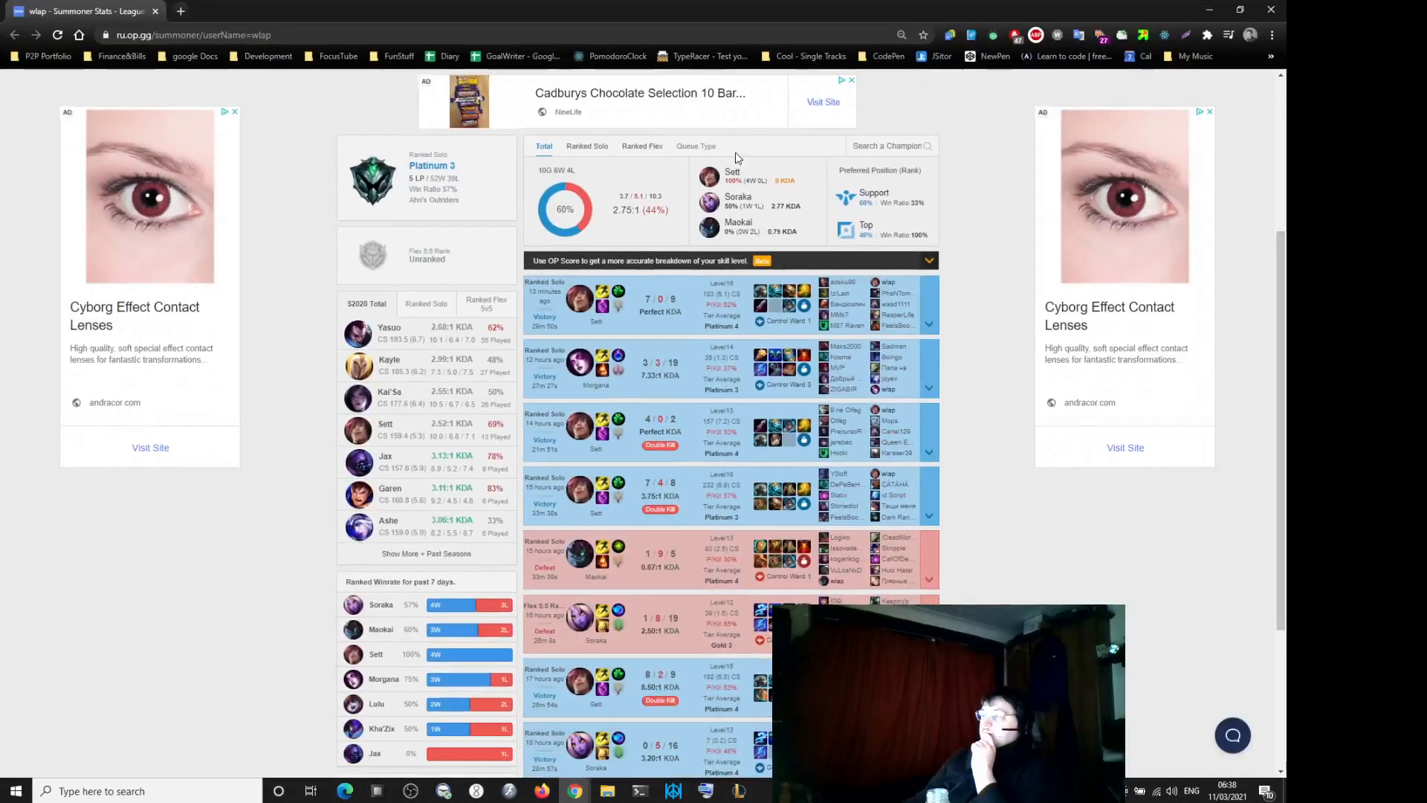
pyautogui.moveTo(727, 367)
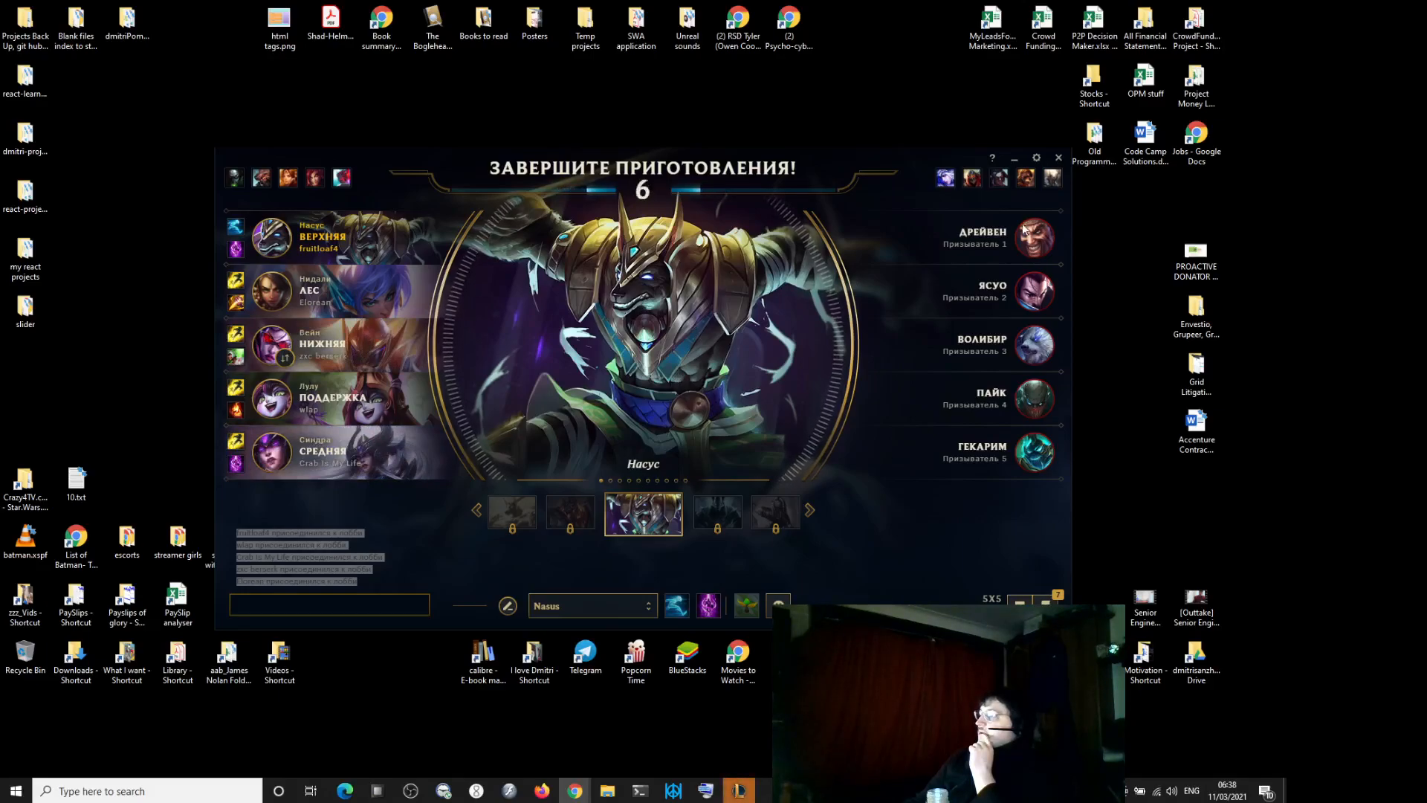
# Quit the League of Legends client from champion select, confirming the 'Exit now?' warning.
pyautogui.click(1057, 157)
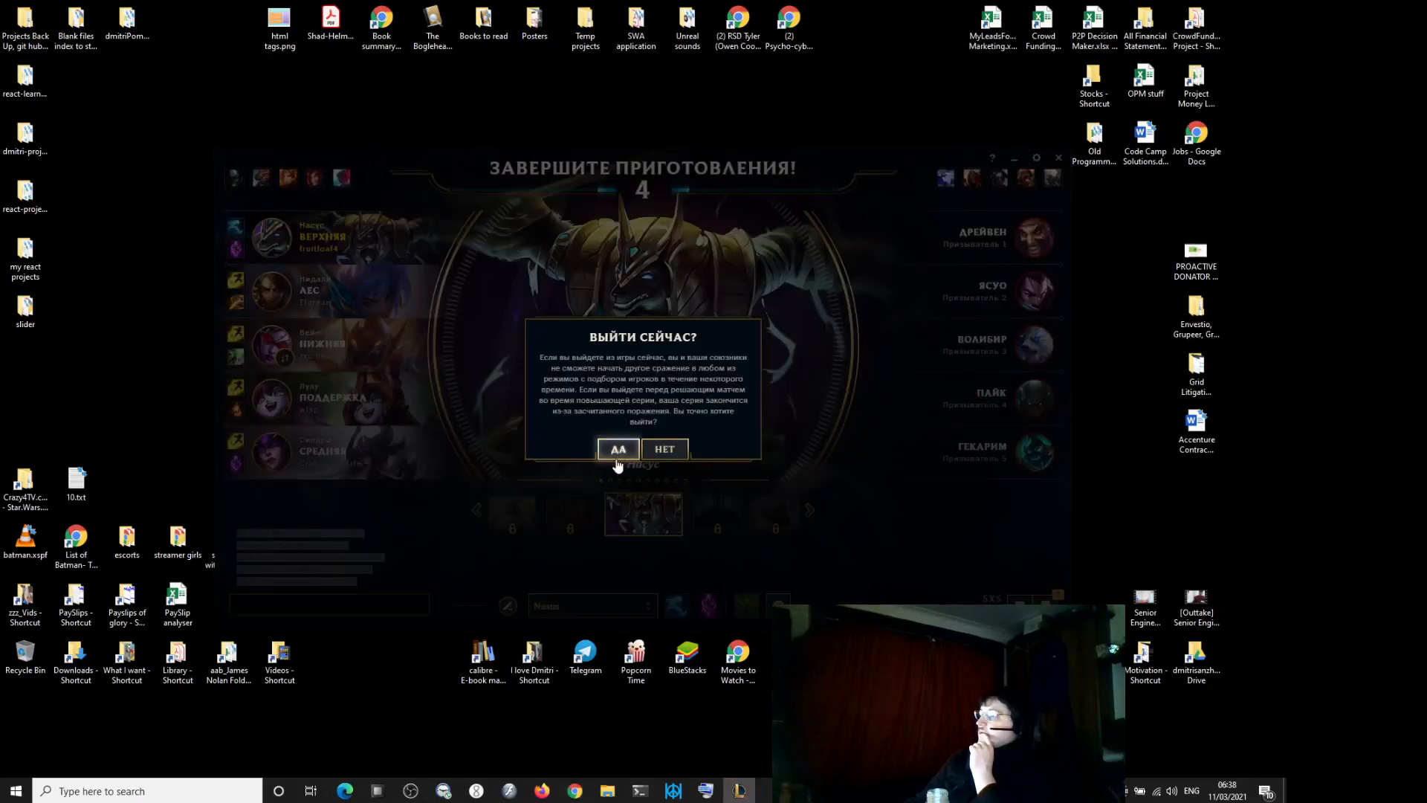
pyautogui.click(617, 447)
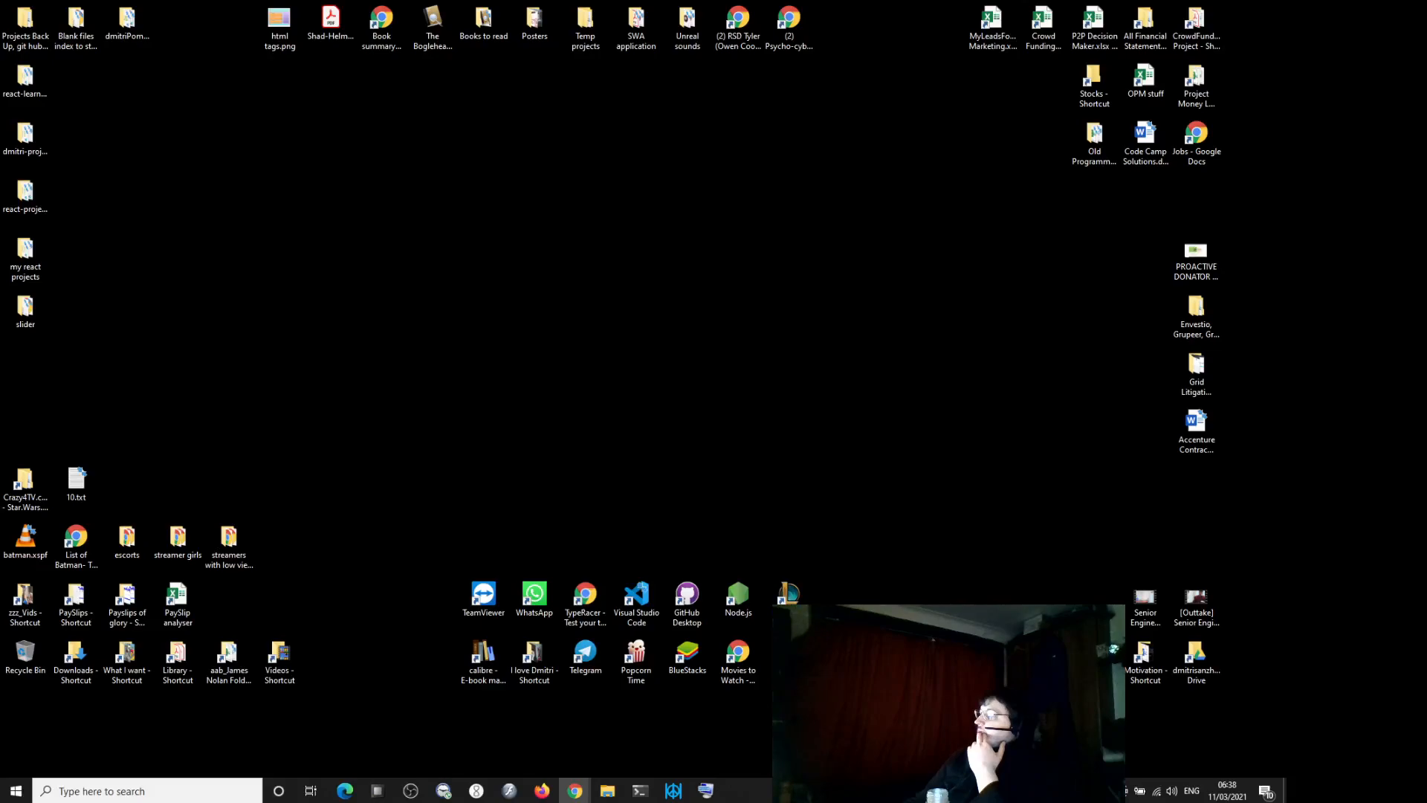
# Review the mid laner's OP.GG page and the LoL Trainer win-rate sheet, then return to the Platinum 2 profile.
pyautogui.click(573, 790)
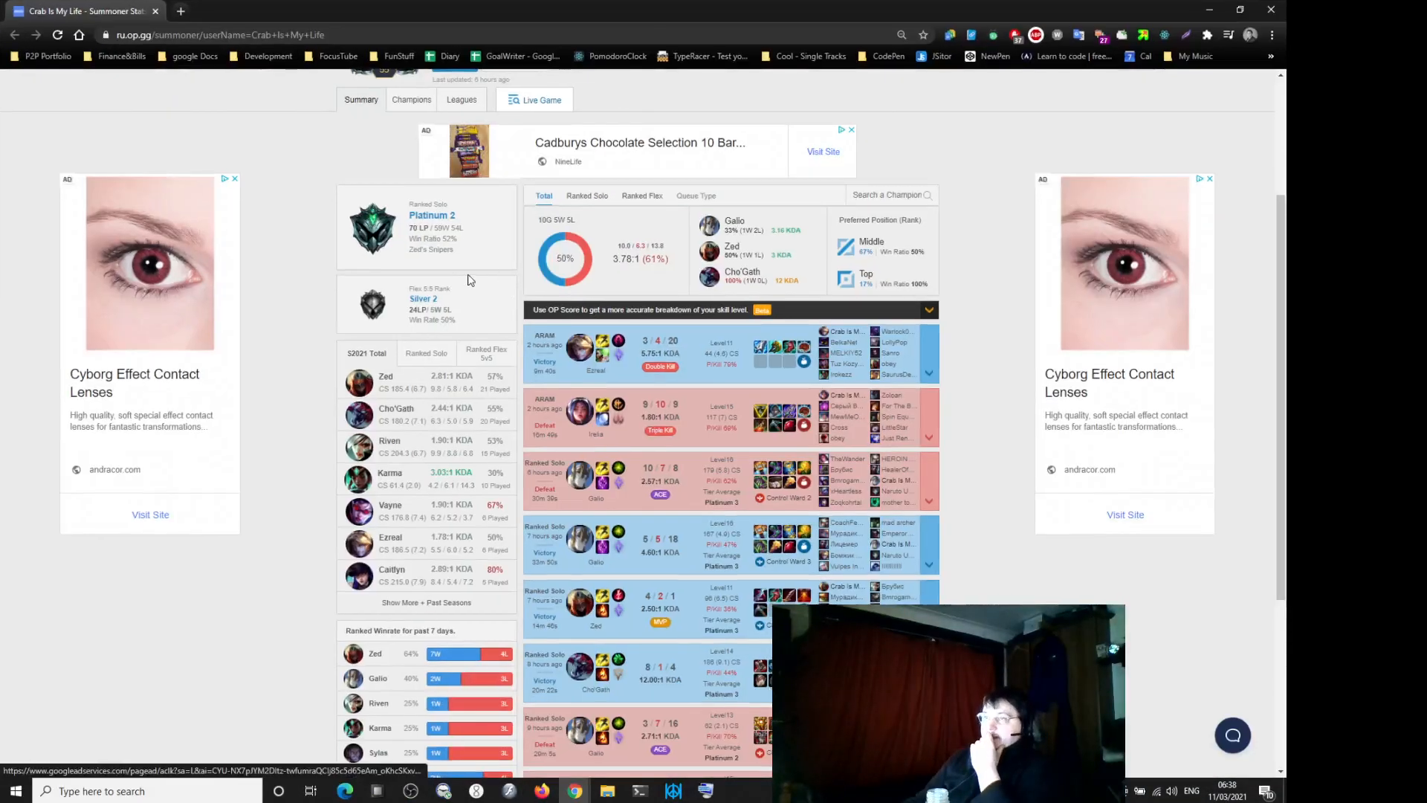
pyautogui.scroll(-3)
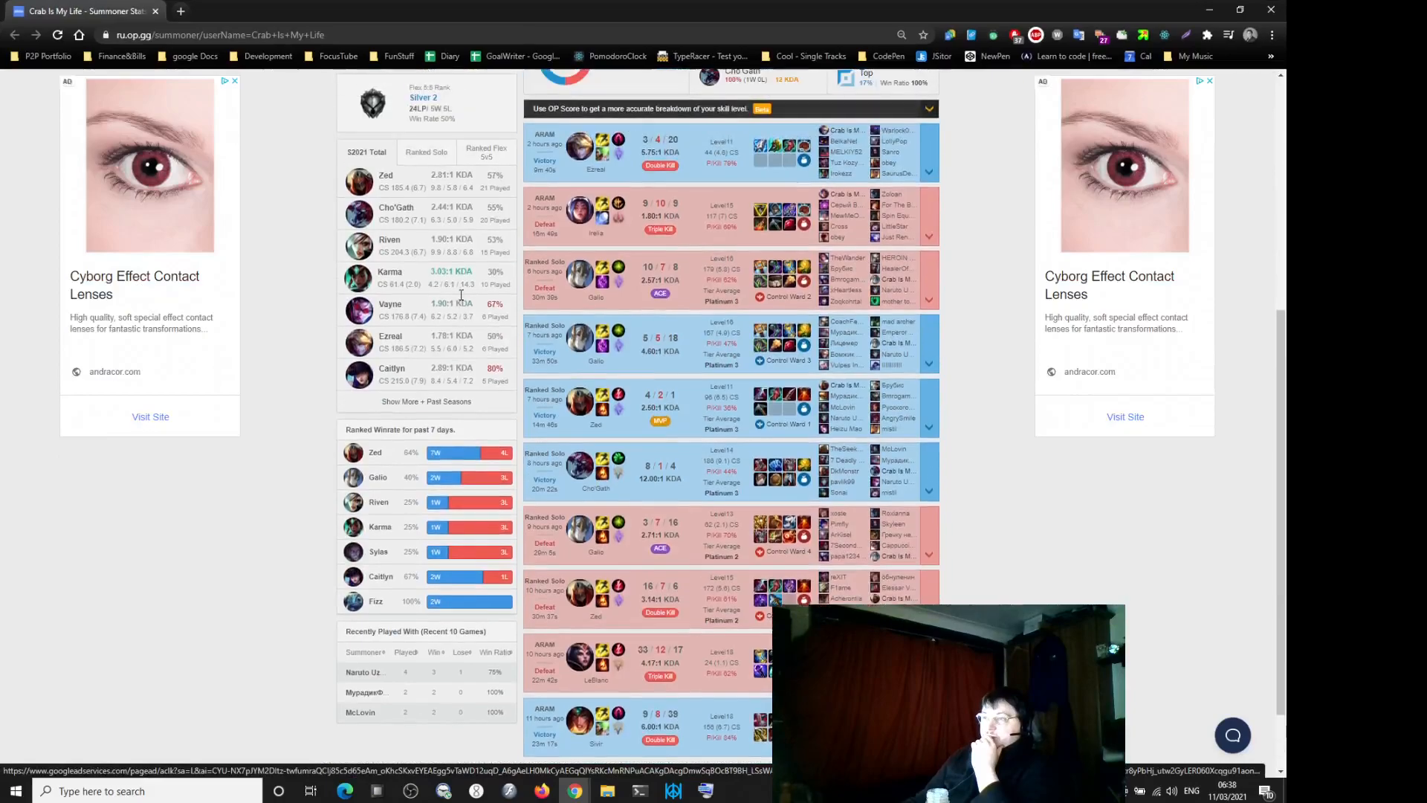
pyautogui.scroll(3)
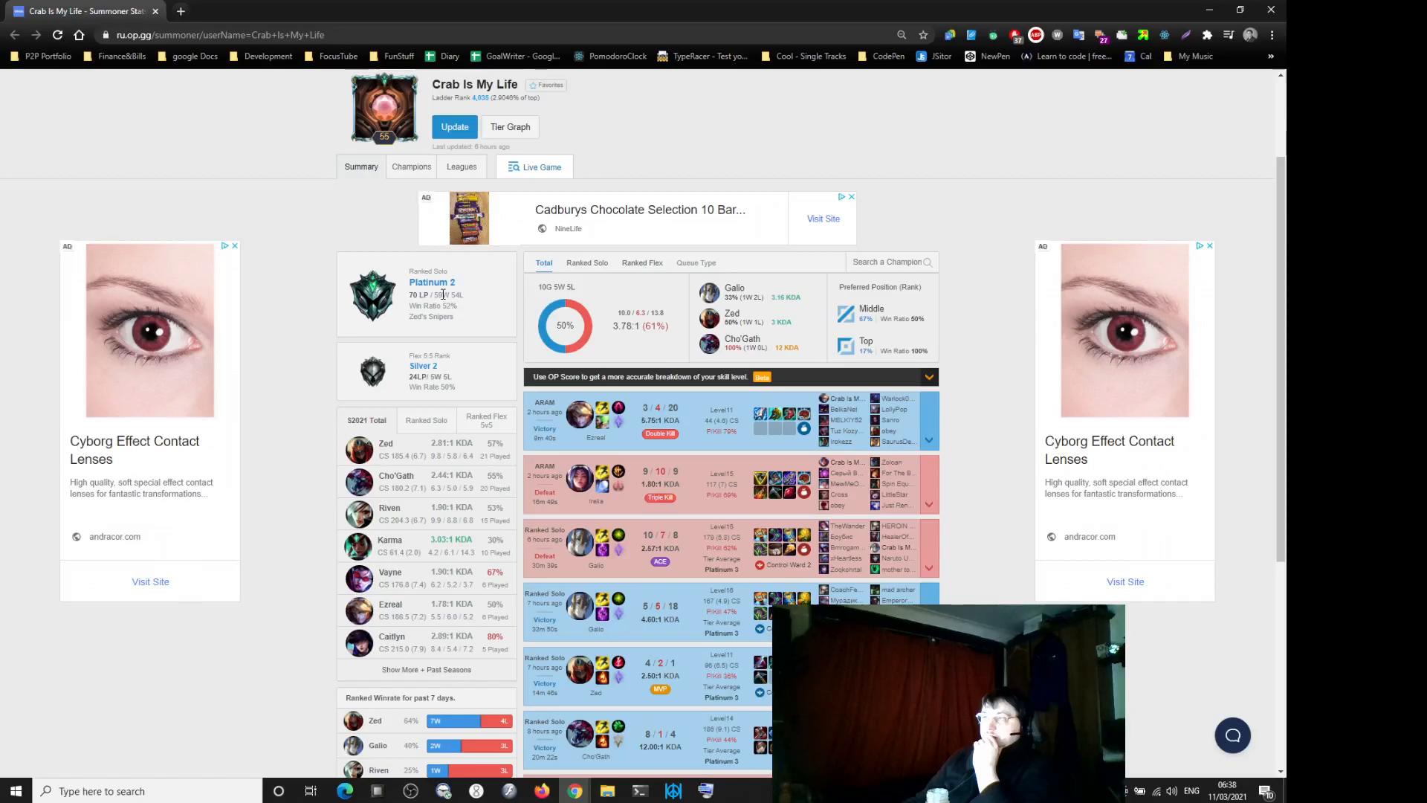
pyautogui.scroll(-3)
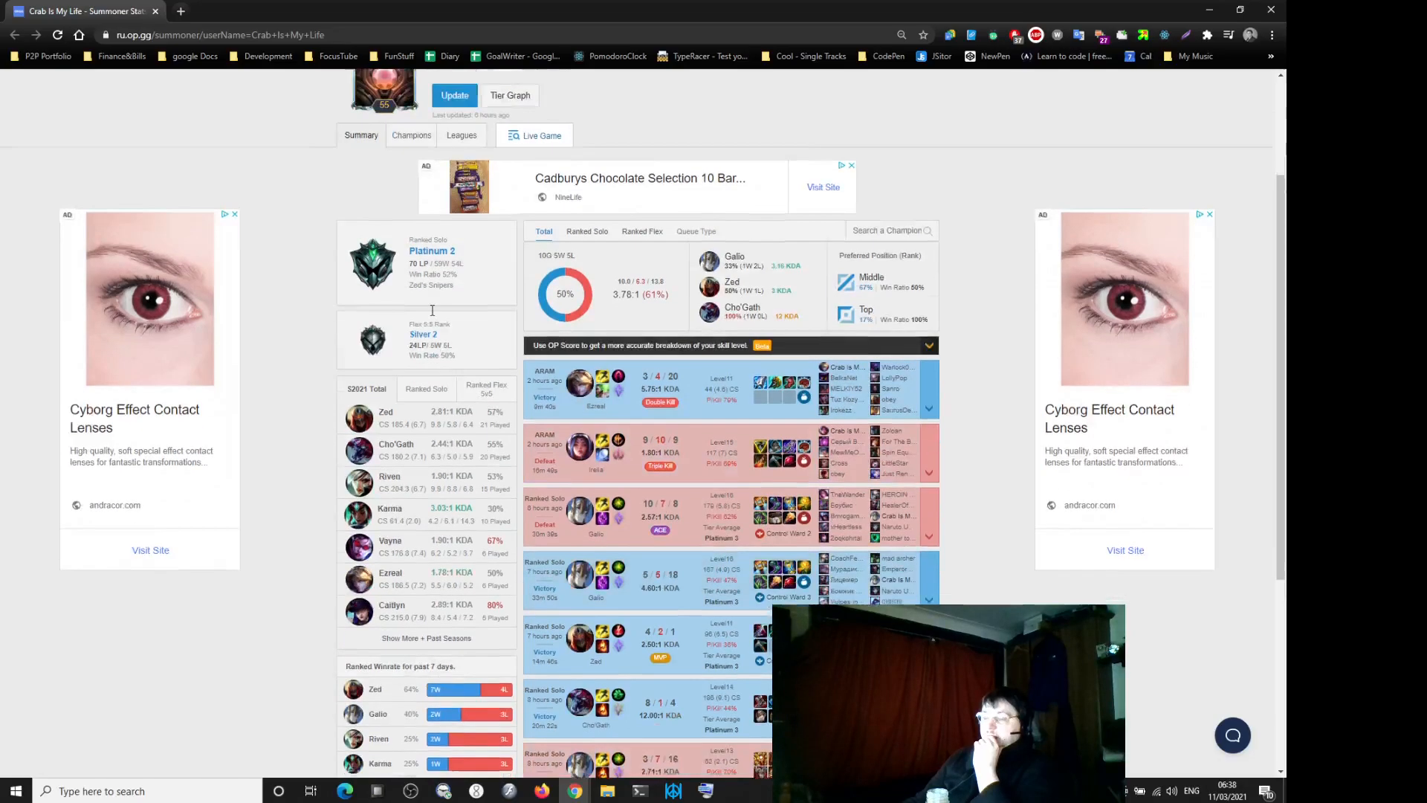
pyautogui.scroll(-3)
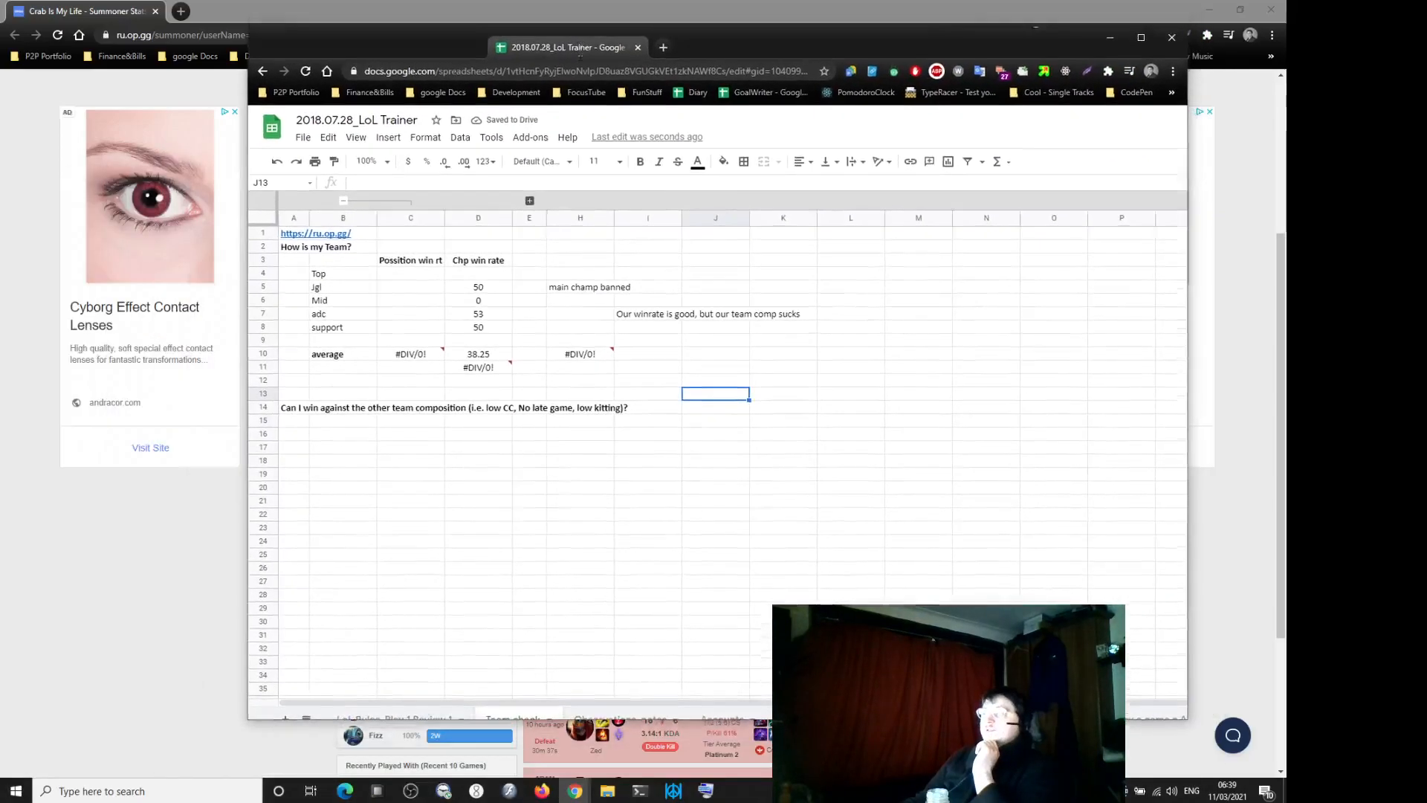
pyautogui.click(86, 10)
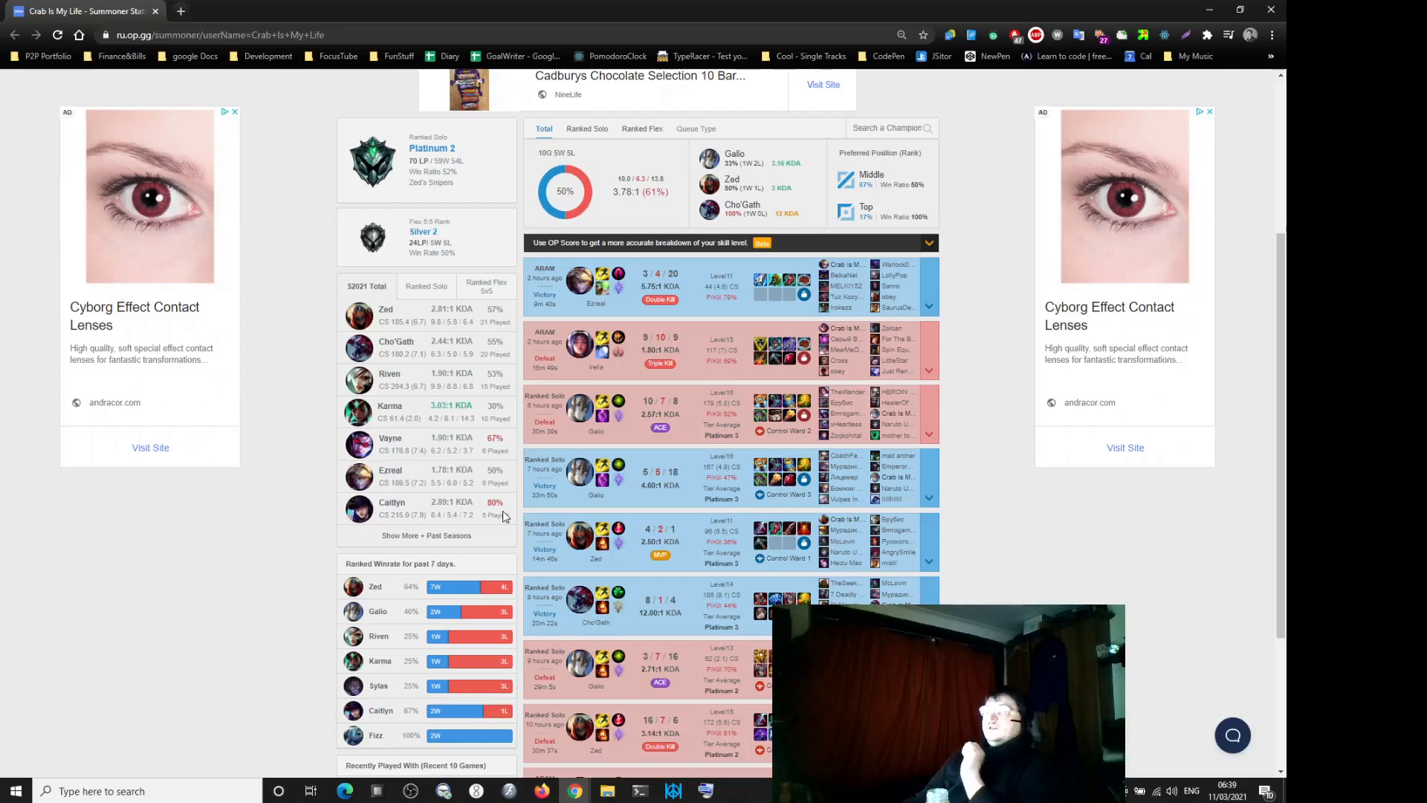
pyautogui.moveTo(521, 421)
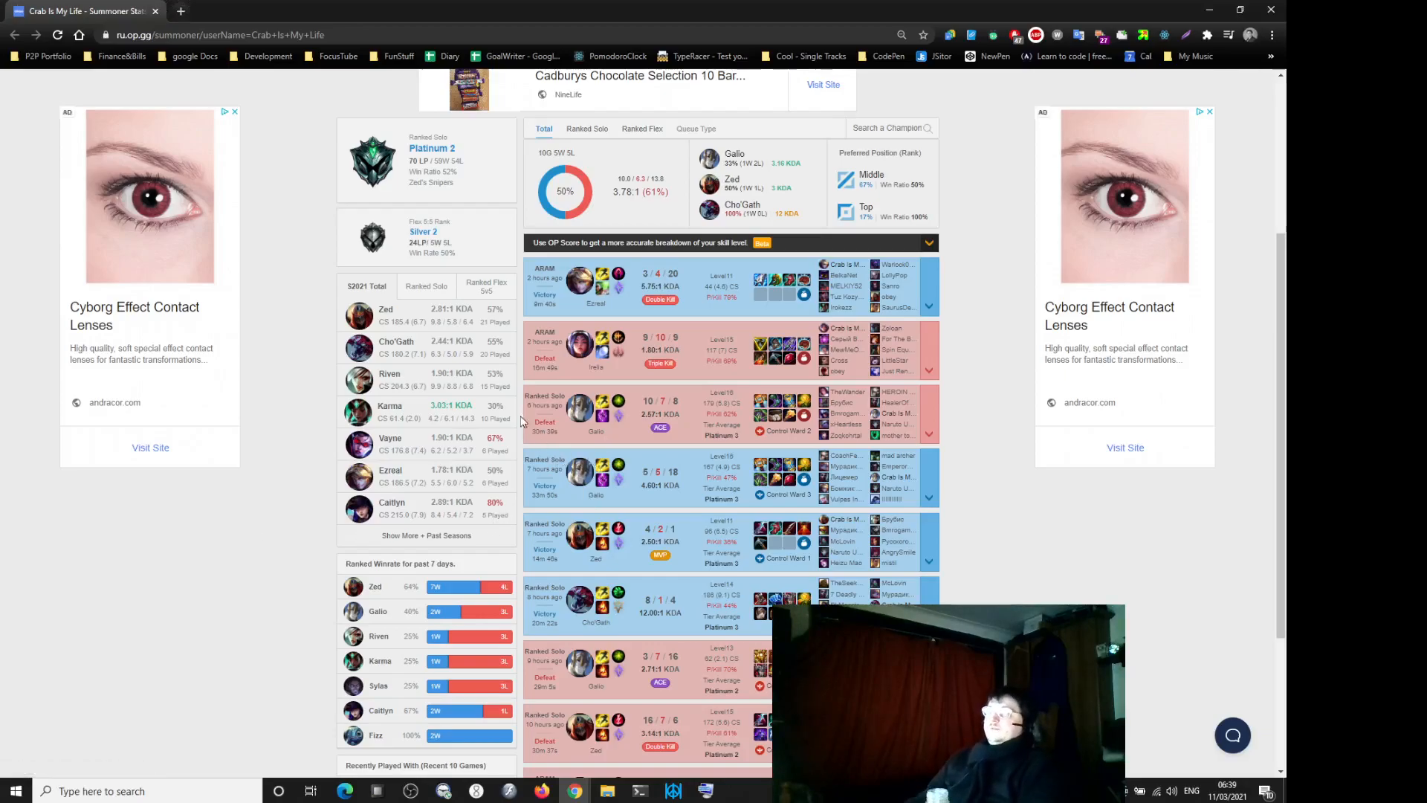
# Filter the mid laner's match history to Ranked Solo (9W 11L, 45%) and scroll through the games.
pyautogui.click(585, 128)
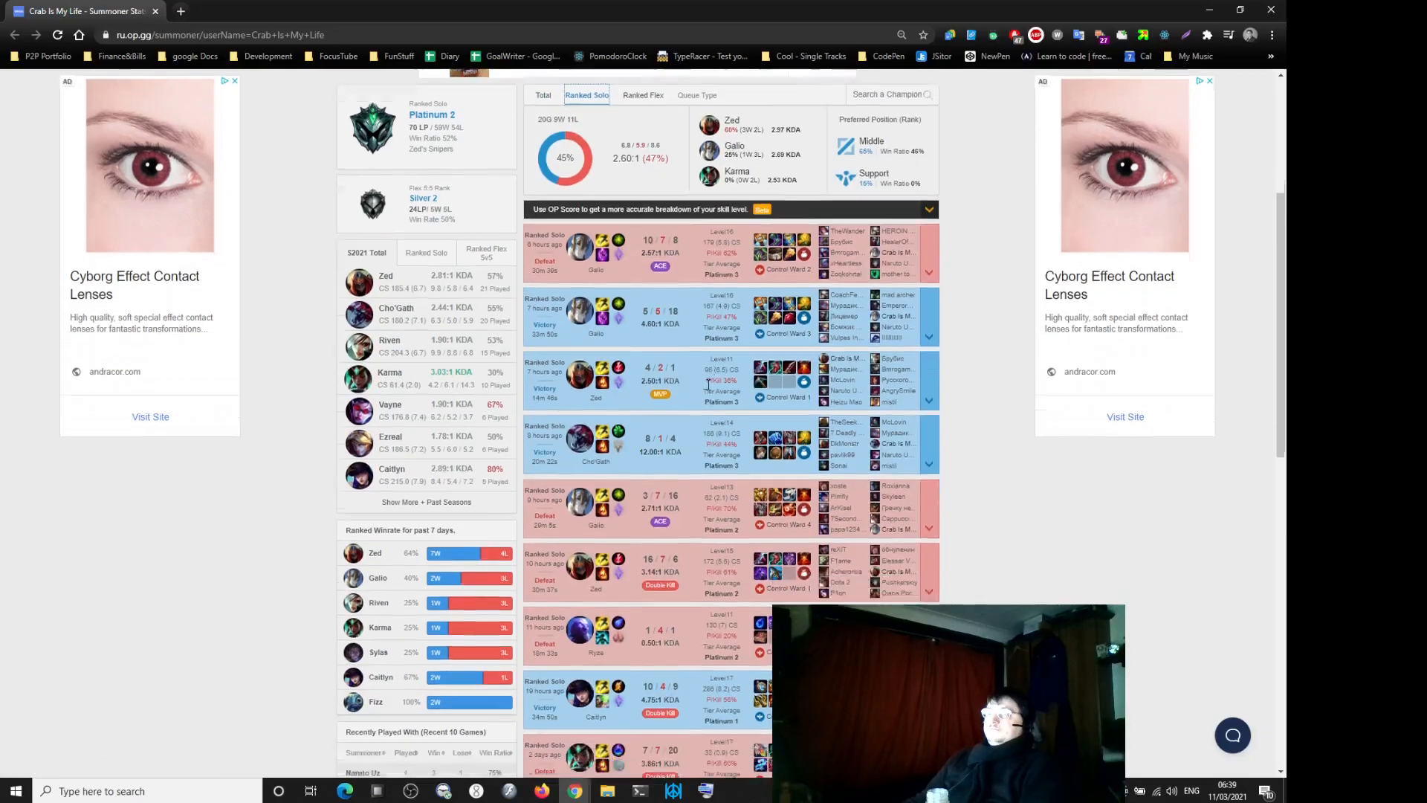
pyautogui.scroll(-3)
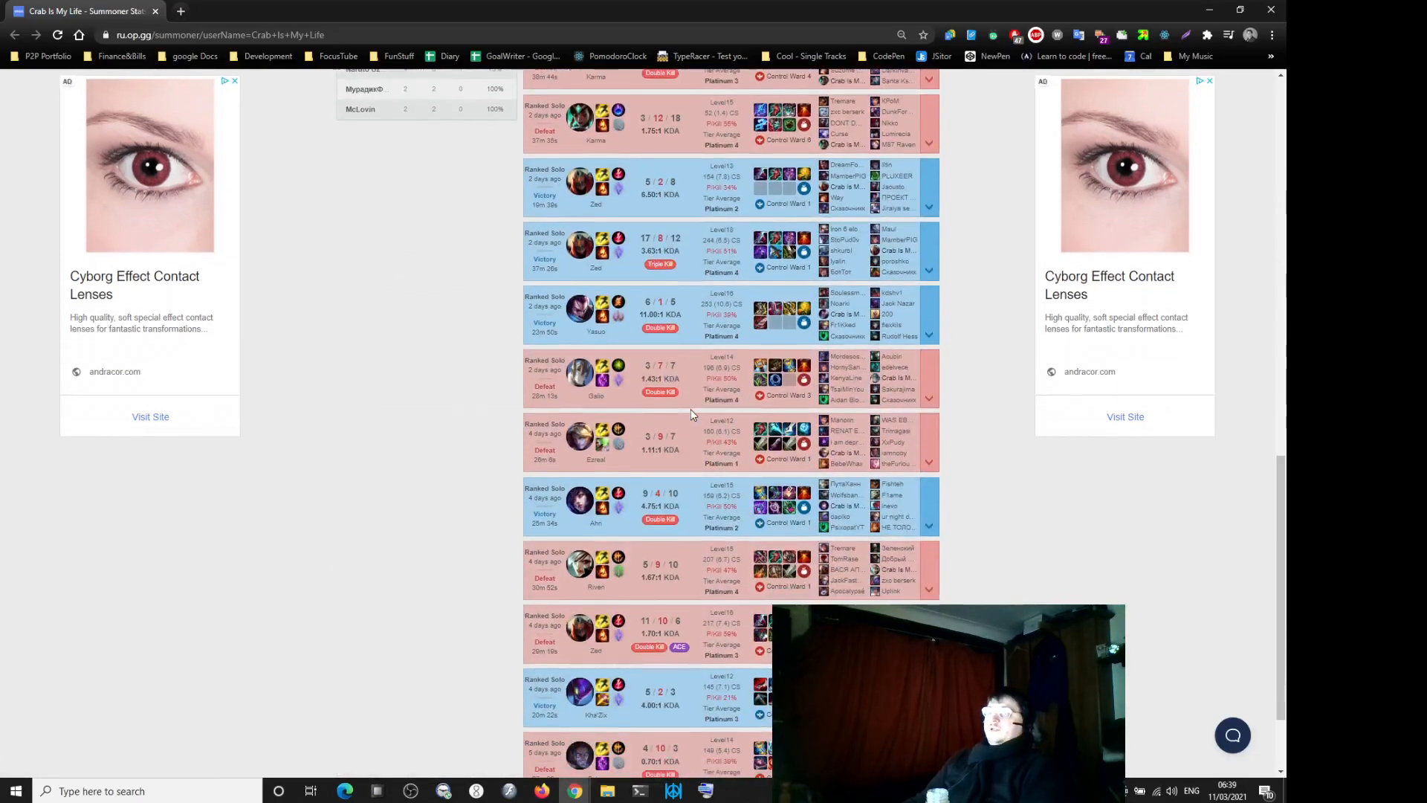
pyautogui.scroll(3)
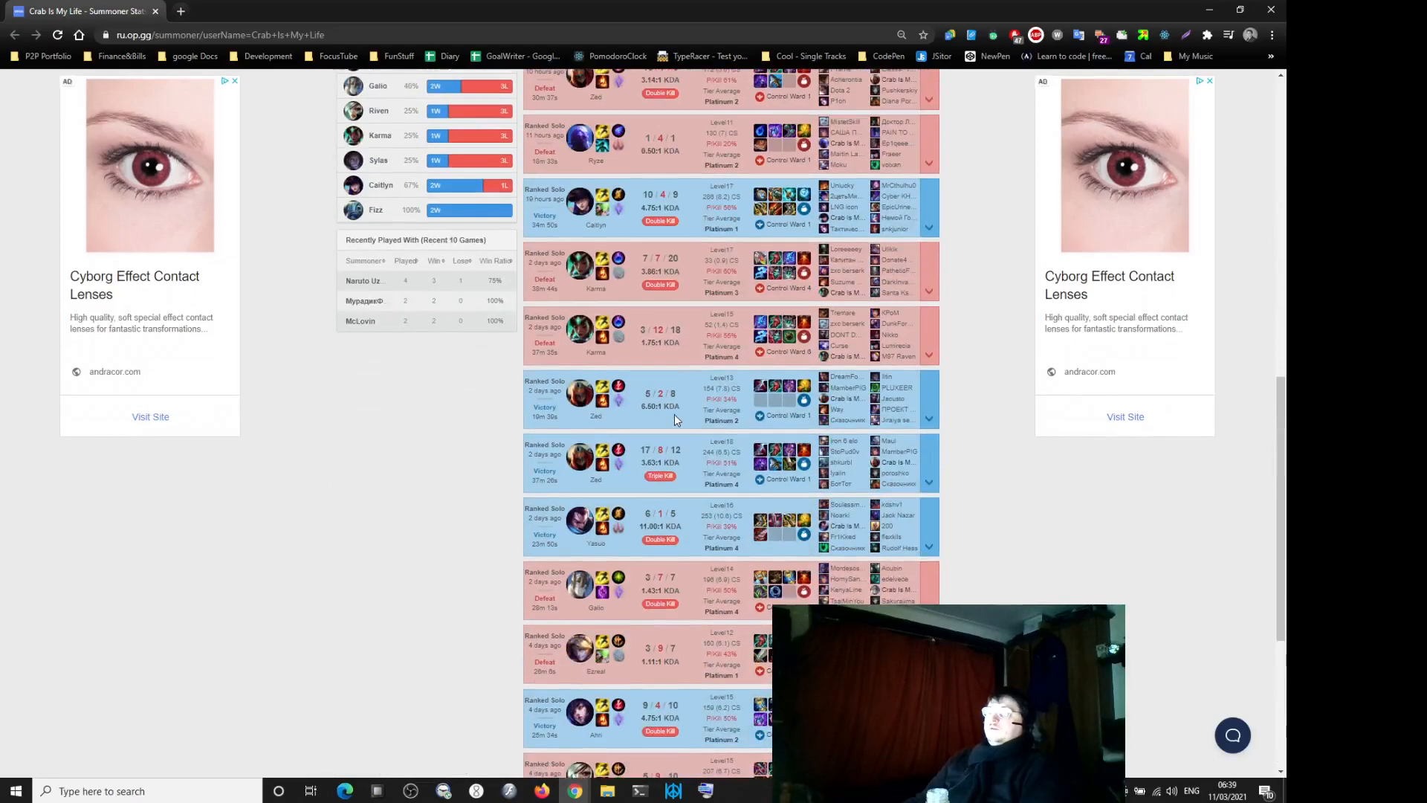
pyautogui.scroll(3)
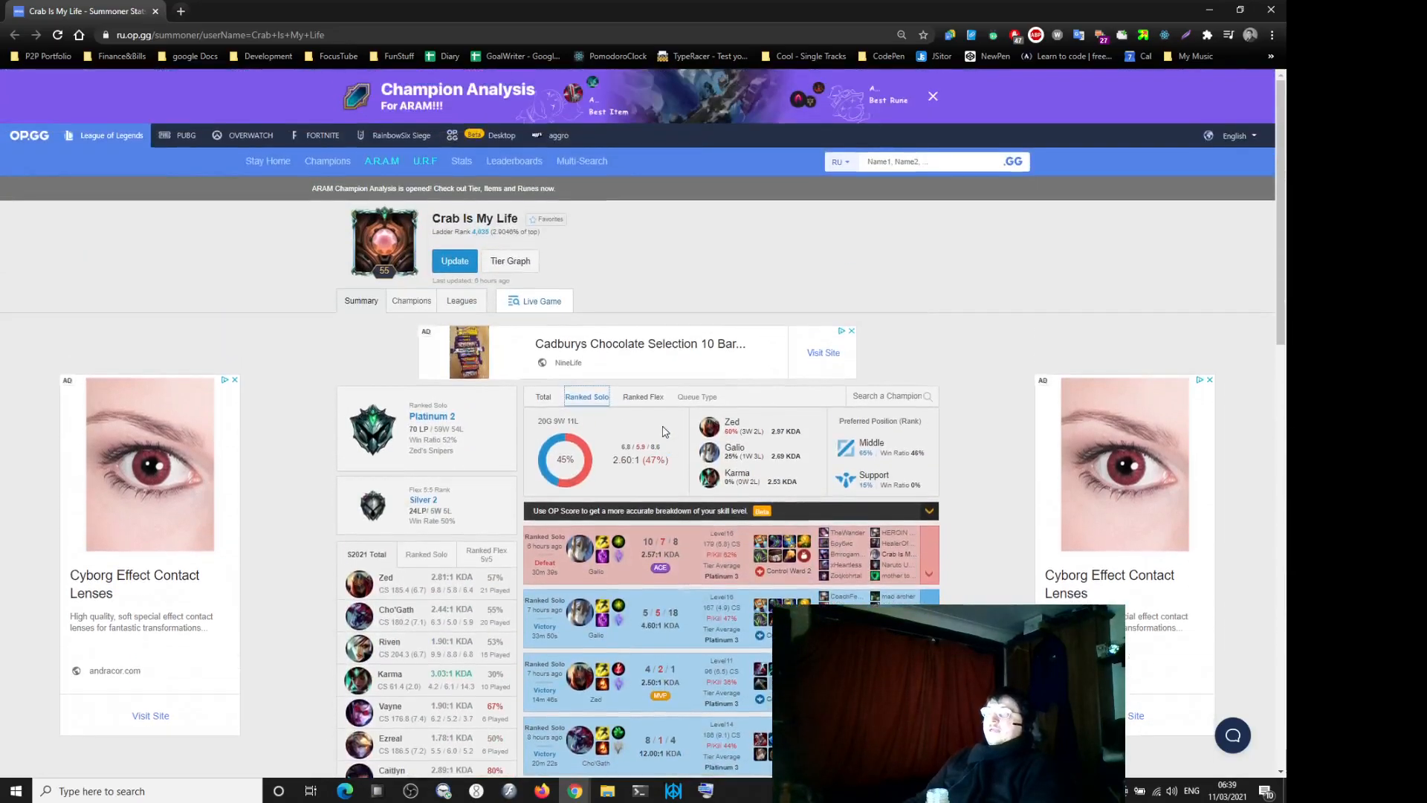
pyautogui.scroll(-3)
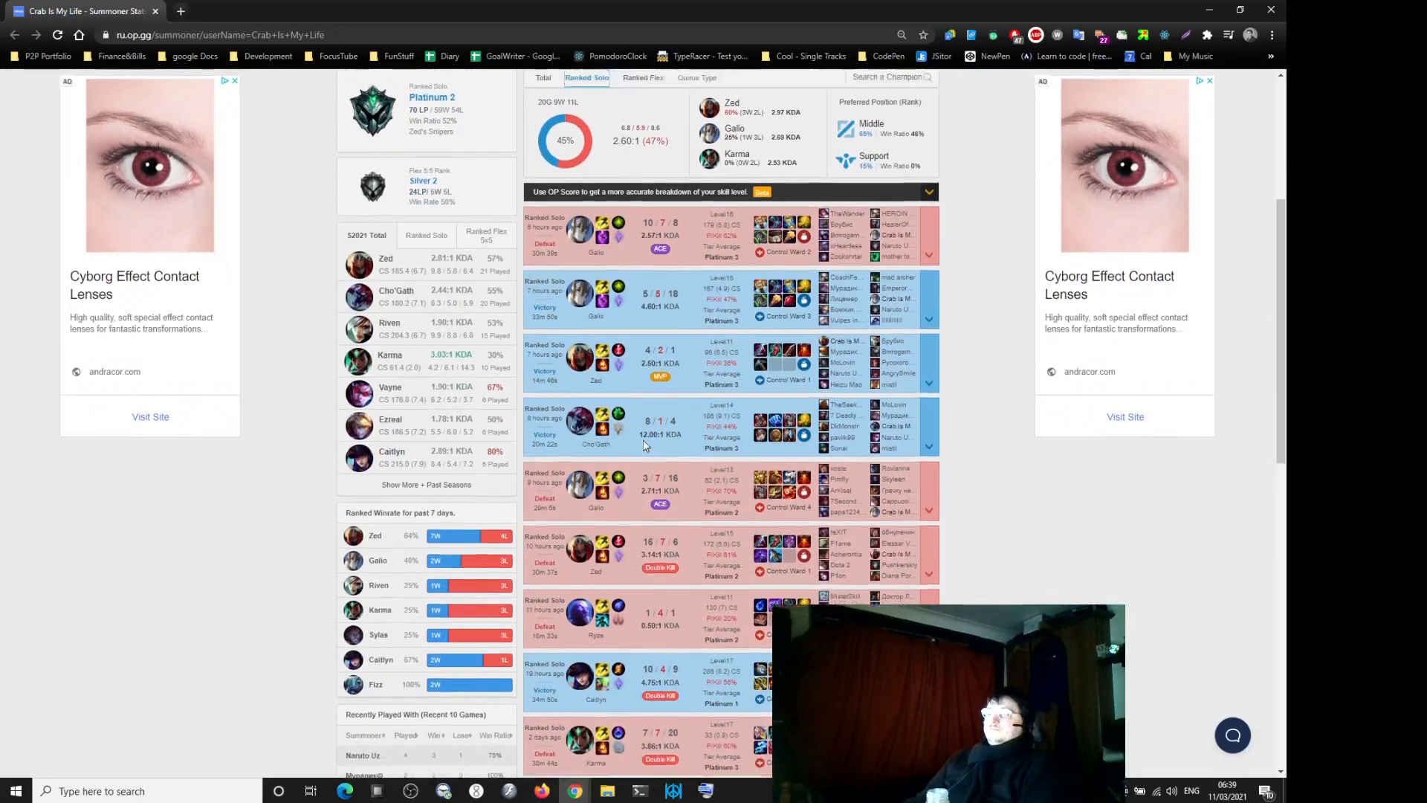
pyautogui.scroll(3)
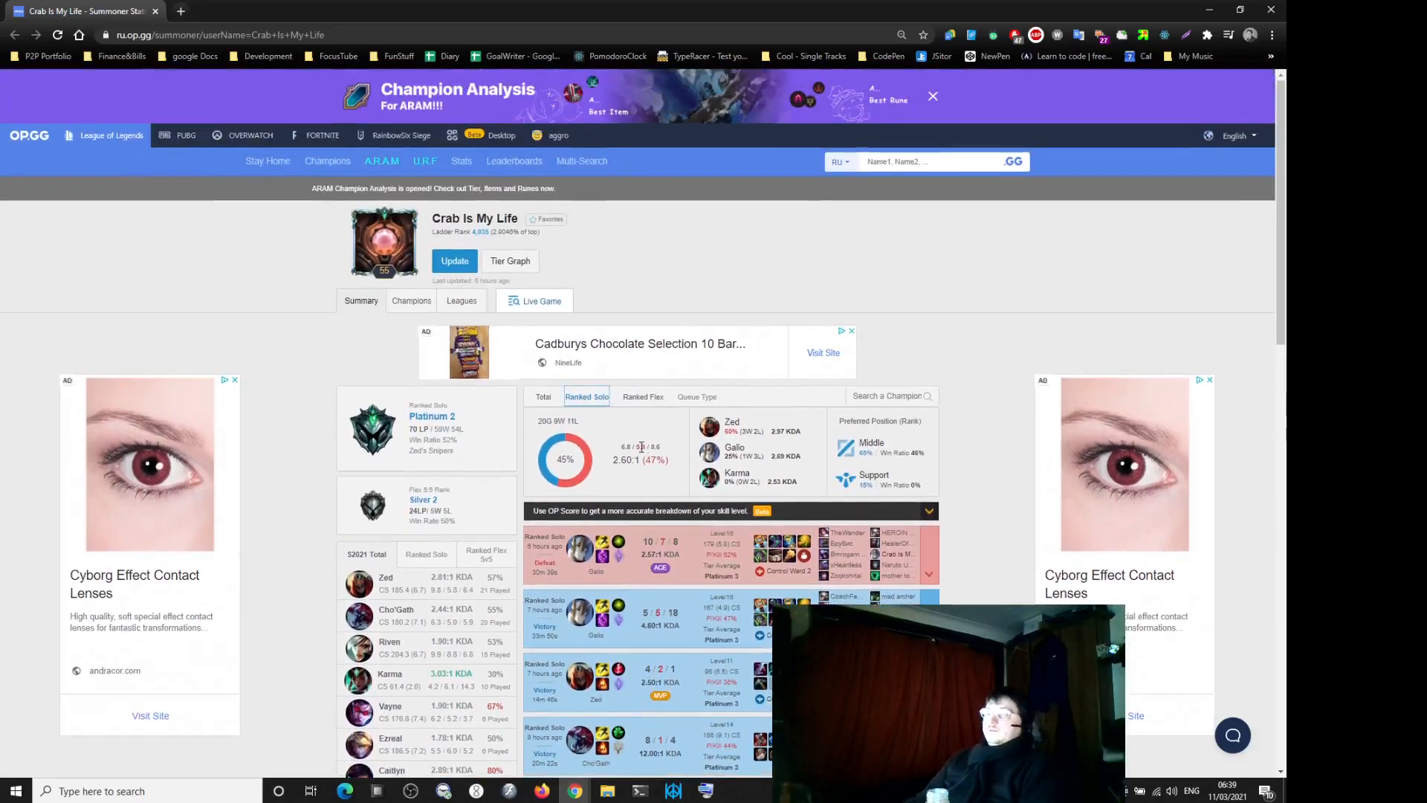
pyautogui.scroll(-3)
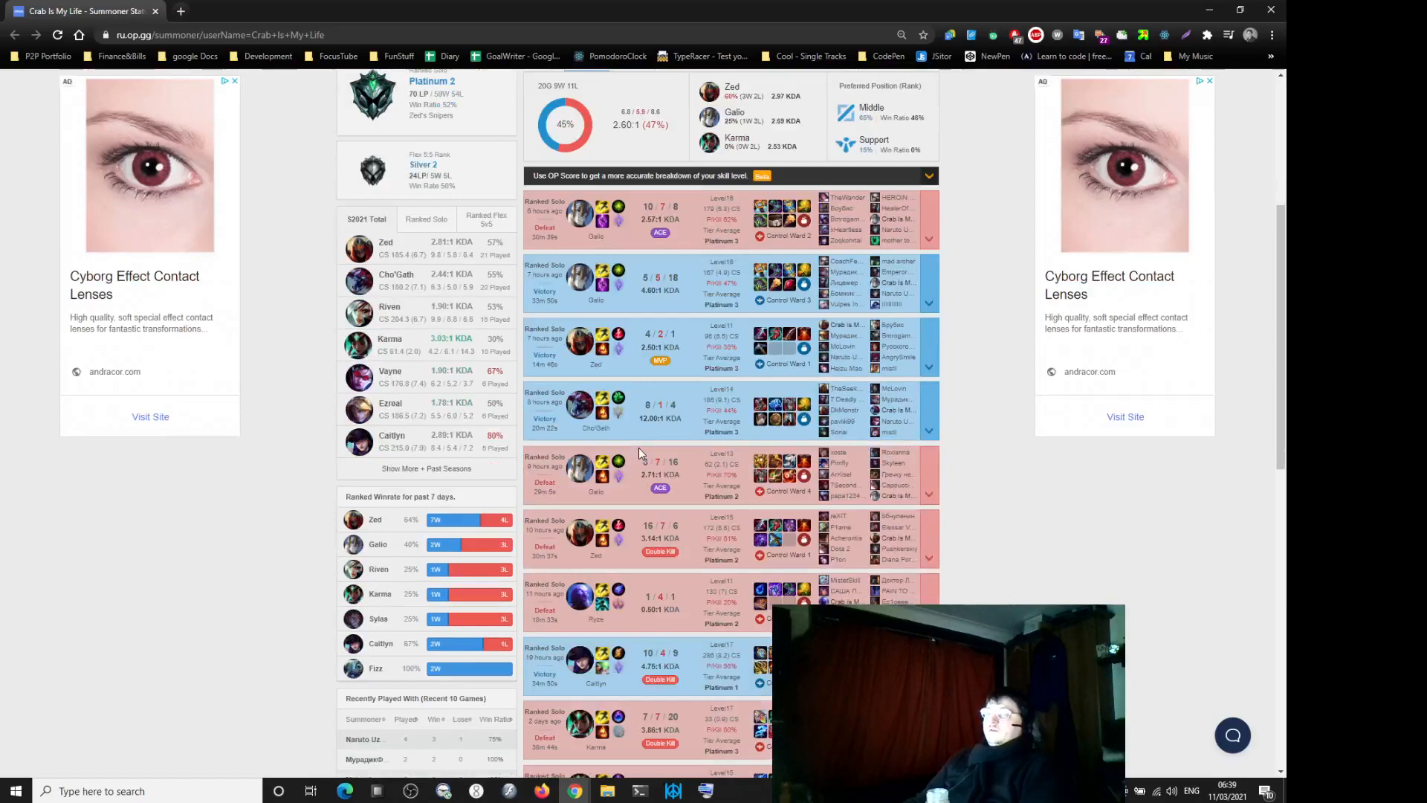
pyautogui.scroll(3)
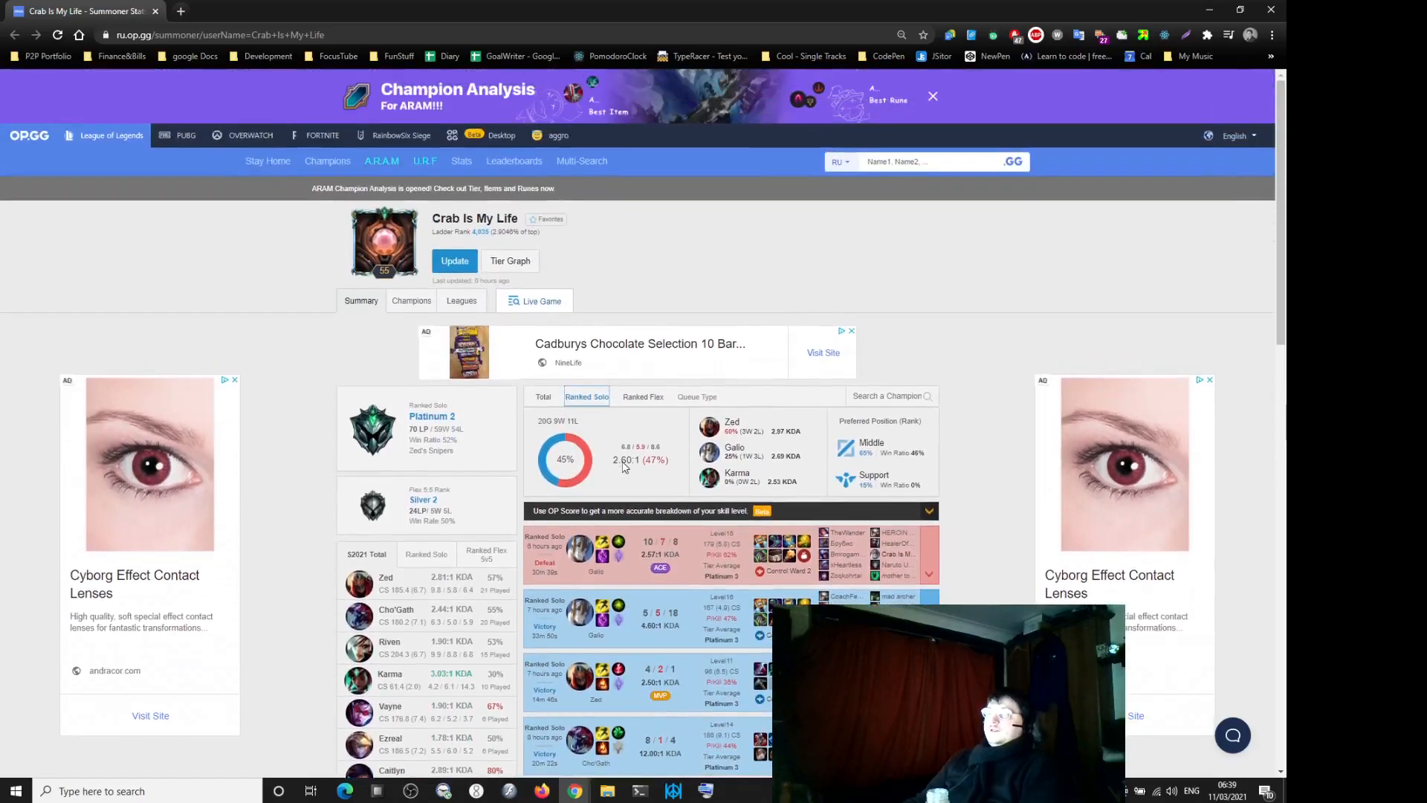